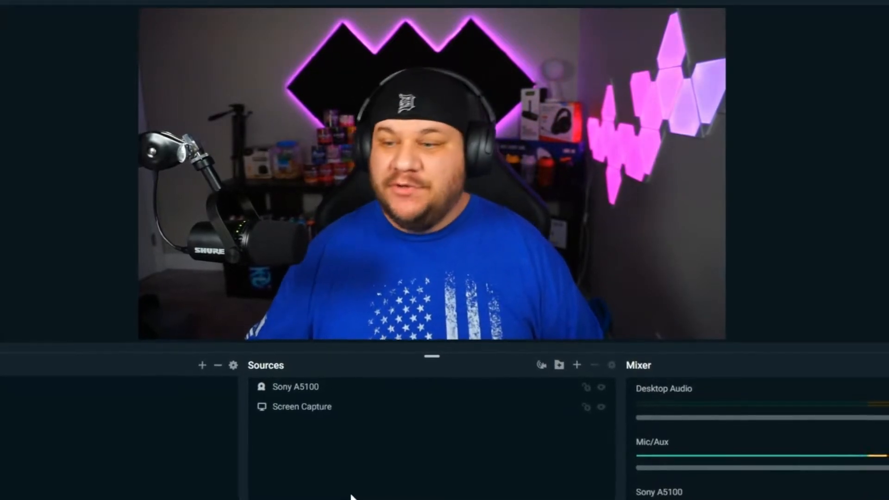
Create an image source named 'Background' loaded with the plain gray image
click(202, 365)
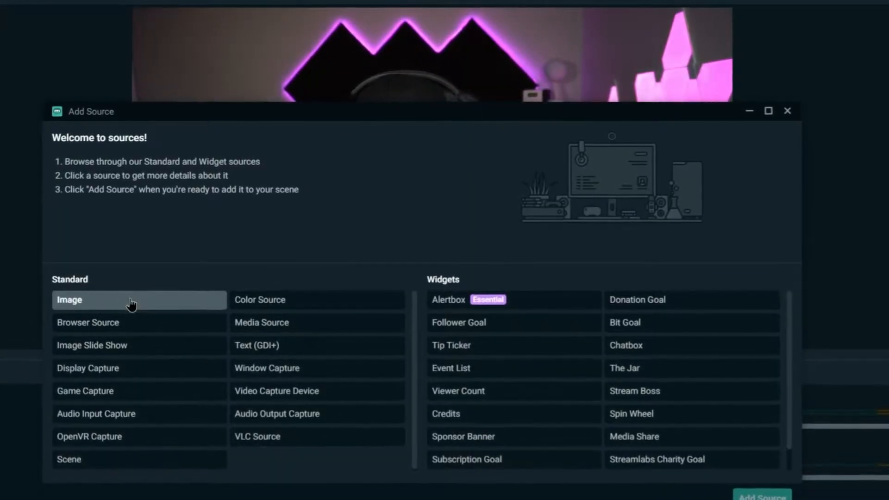
click(70, 299)
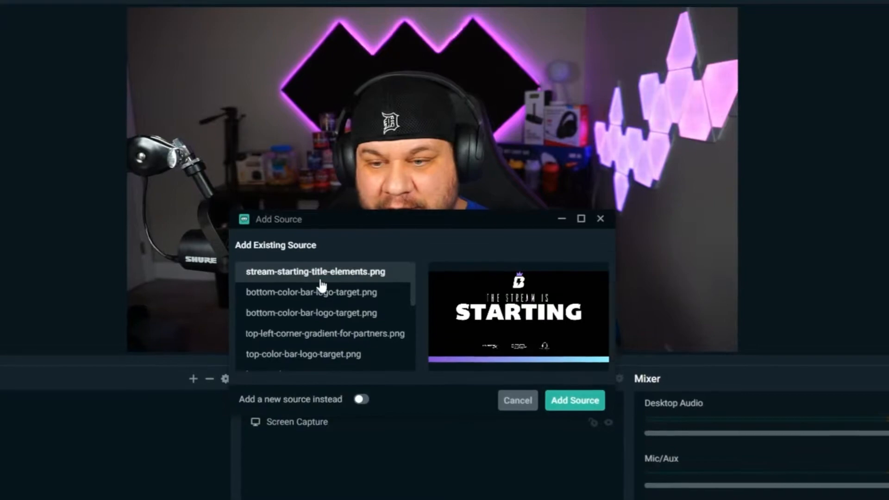
click(361, 398)
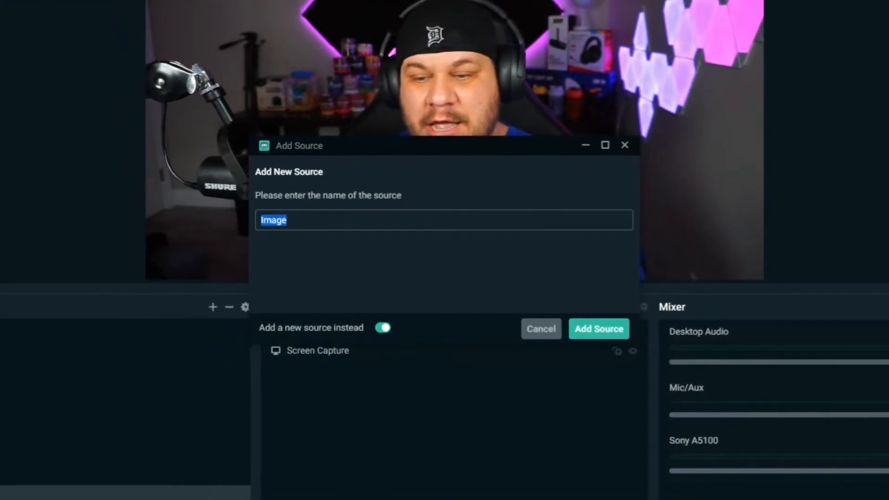
text(Background)
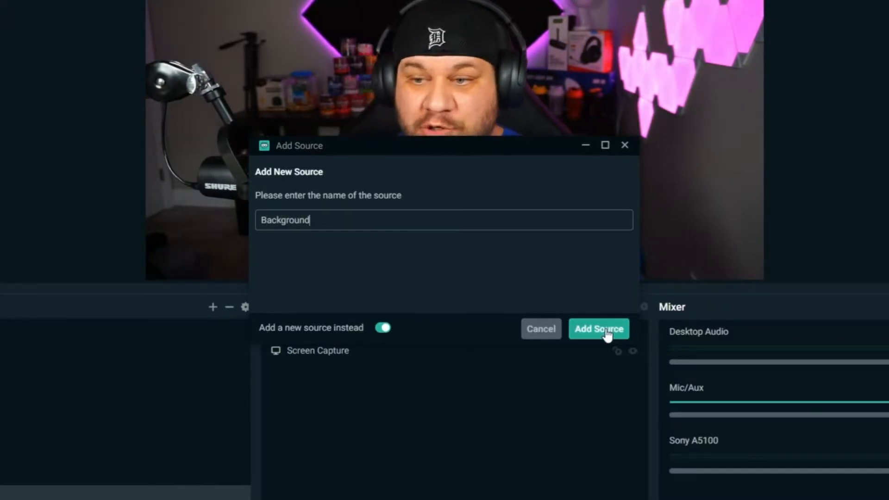
click(598, 329)
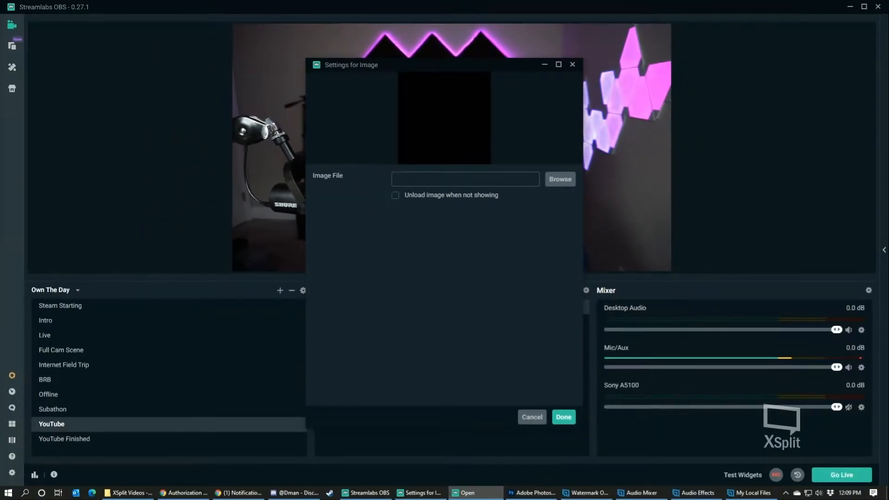
click(562, 416)
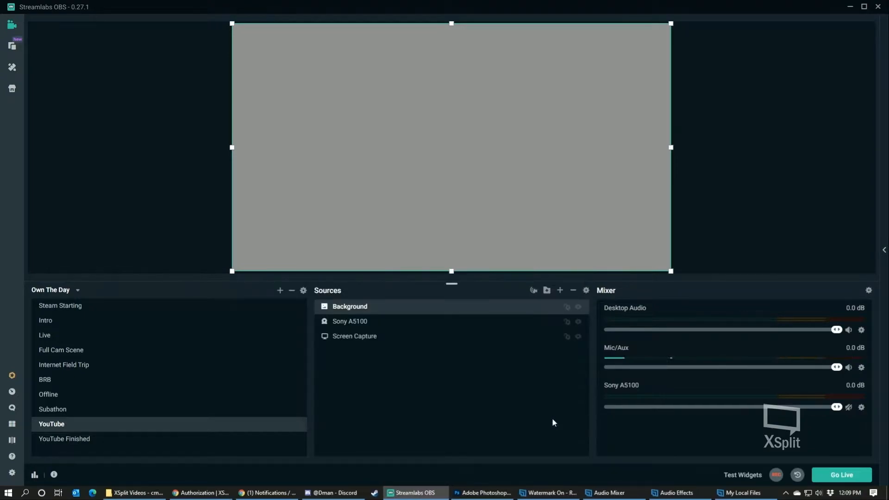
mouse_move(560, 291)
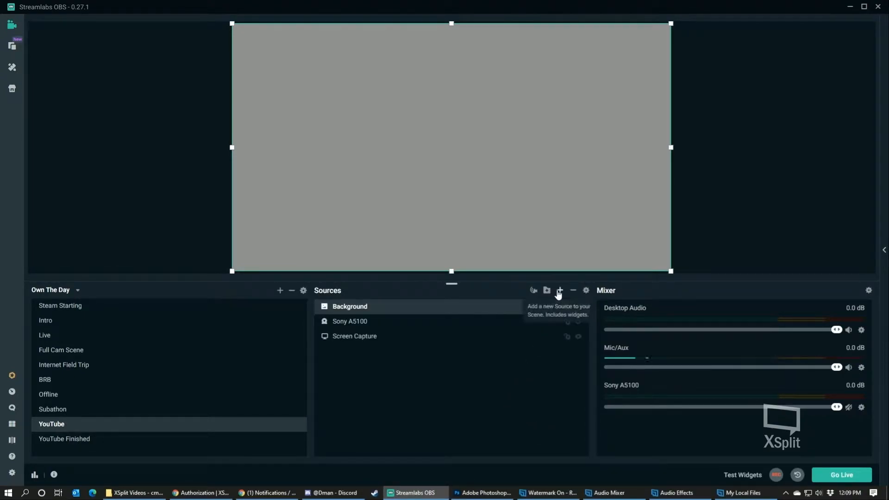
Create a new image source named 'Logo Tile'
click(558, 291)
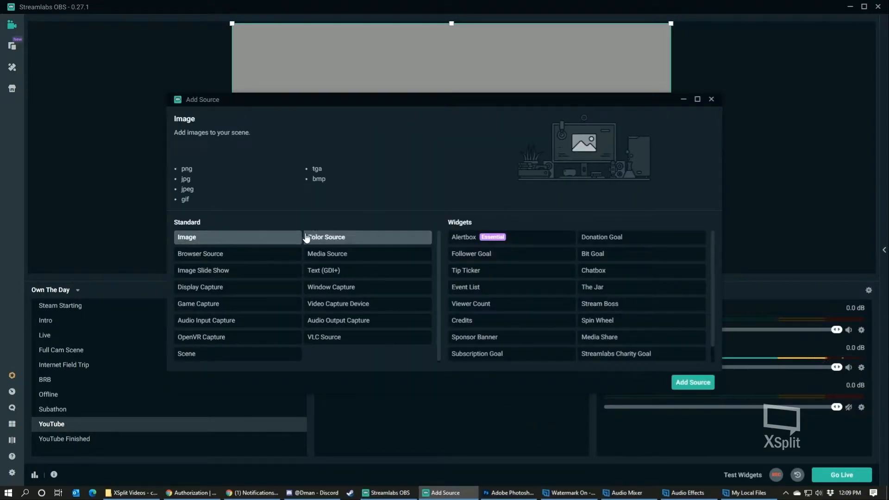
click(186, 237)
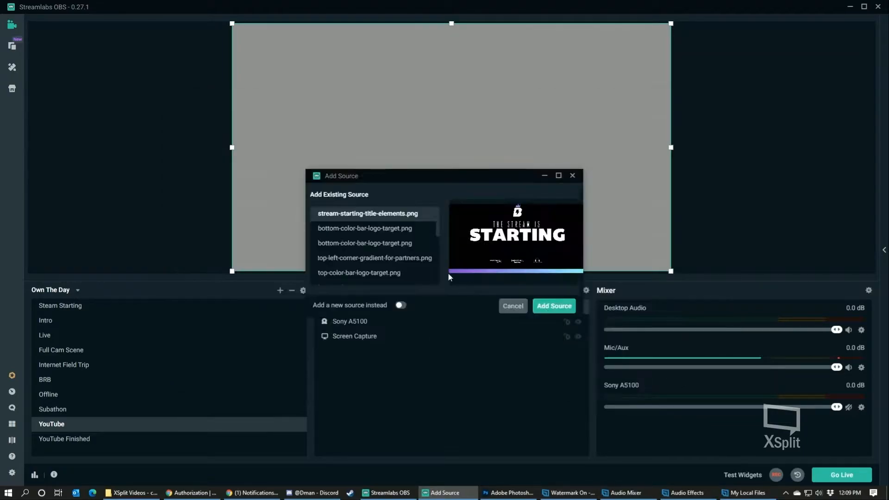
click(400, 305)
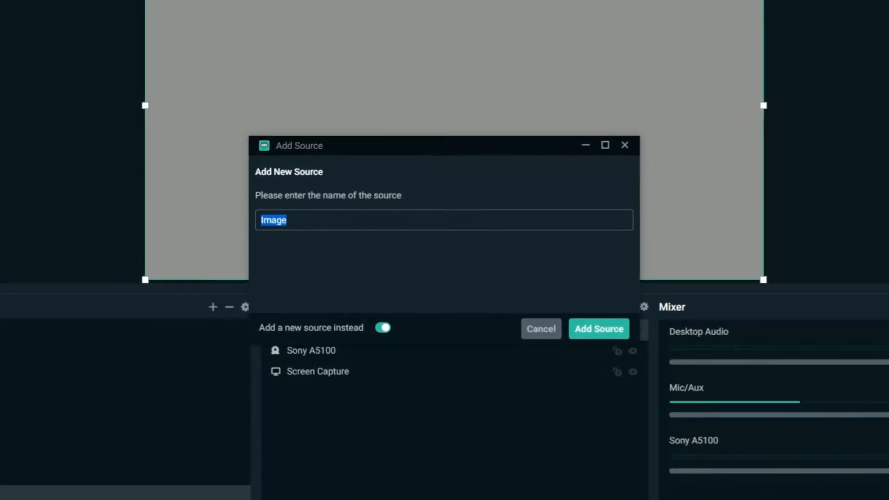
text(Logo)
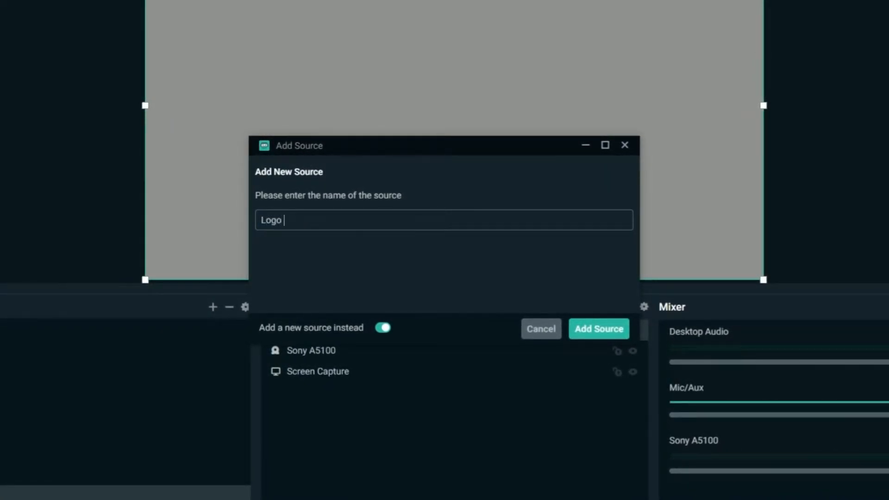
text(Tile)
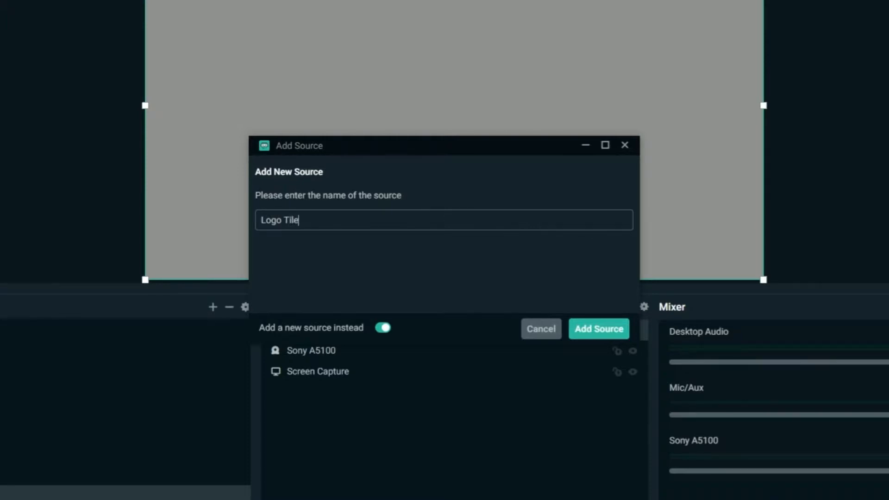
click(599, 328)
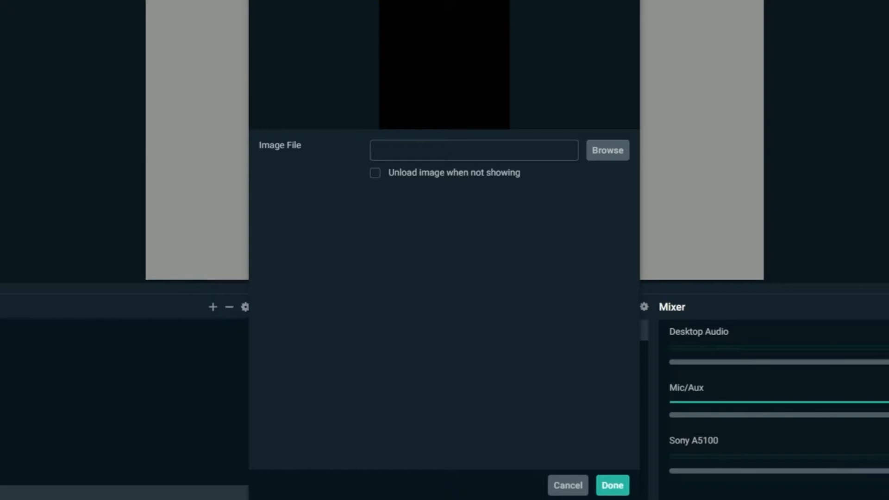
Load the B Layer image file into the Logo Tile source
click(606, 150)
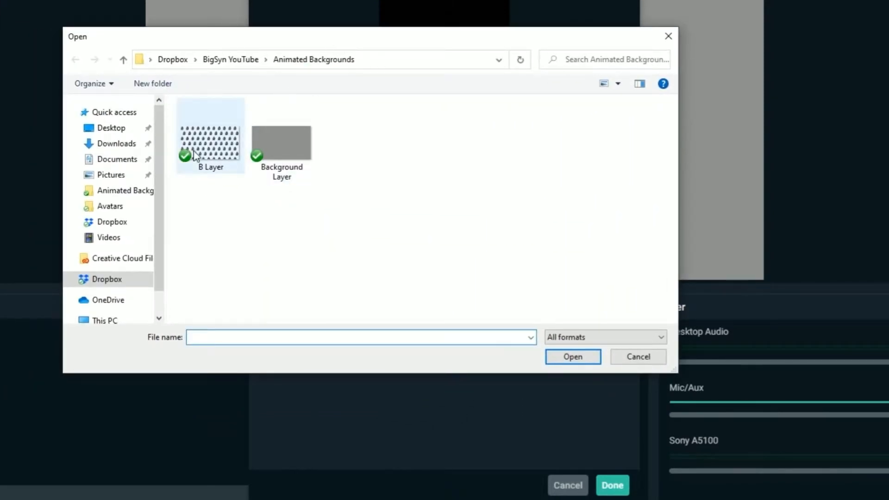
click(210, 136)
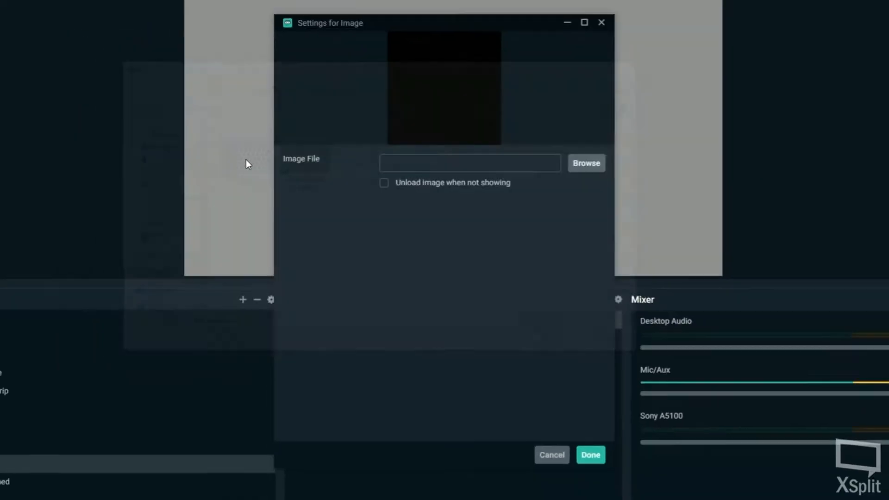
click(590, 455)
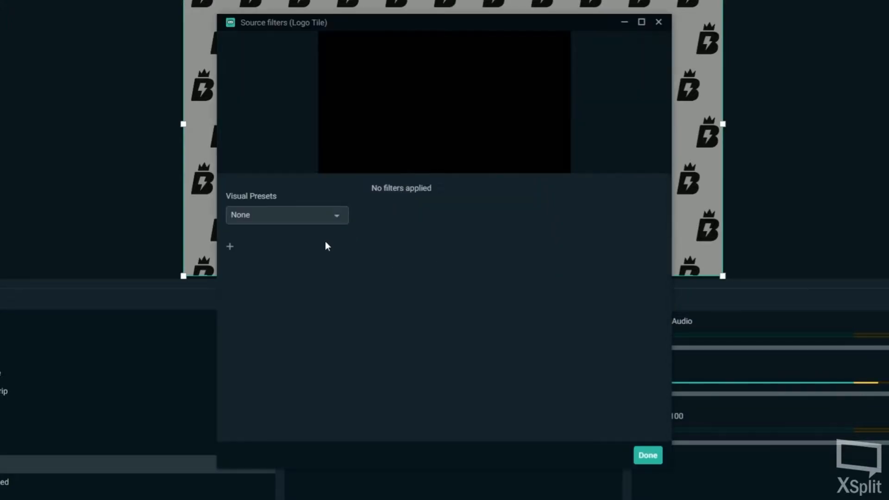
Attach a Scroll filter to the Logo Tile source
click(230, 247)
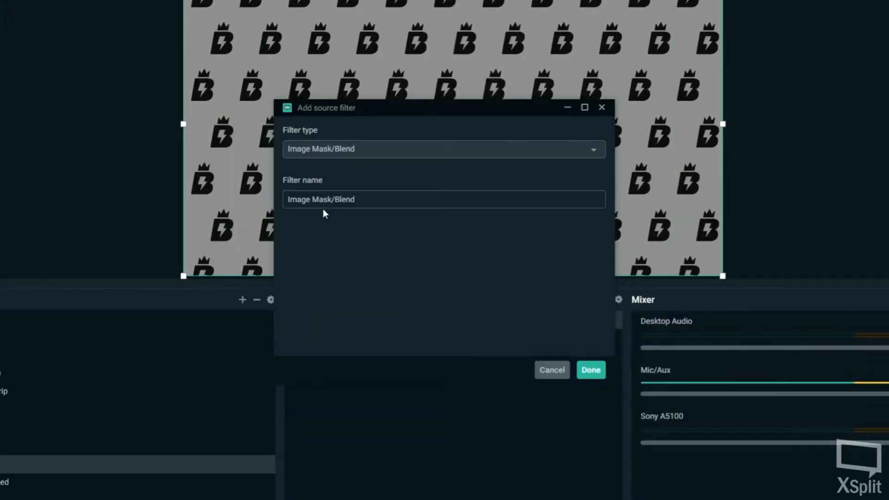
click(443, 148)
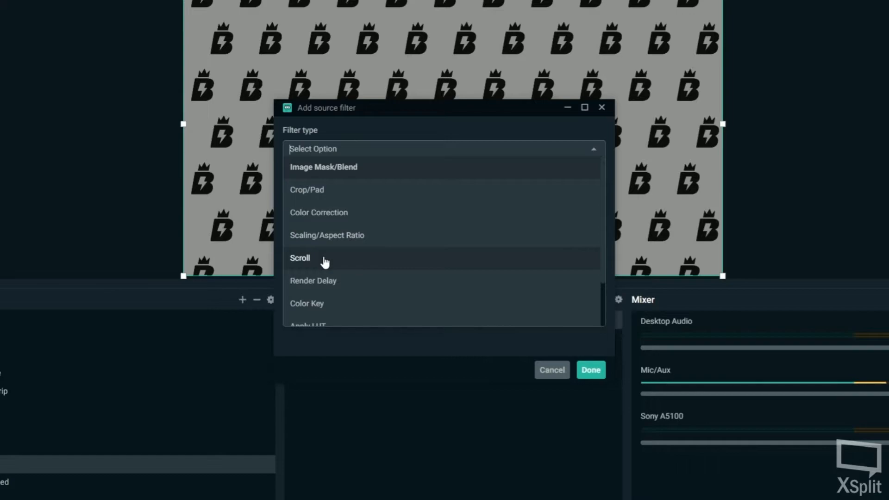
click(300, 258)
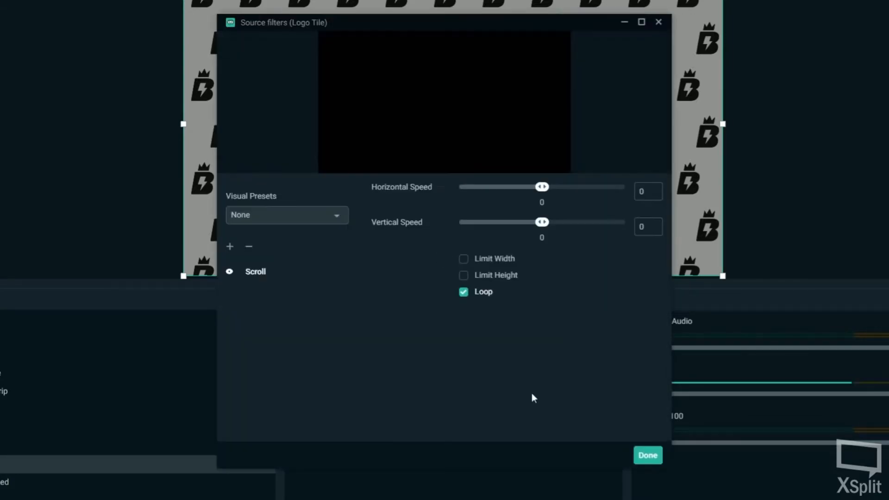
mouse_move(368, 32)
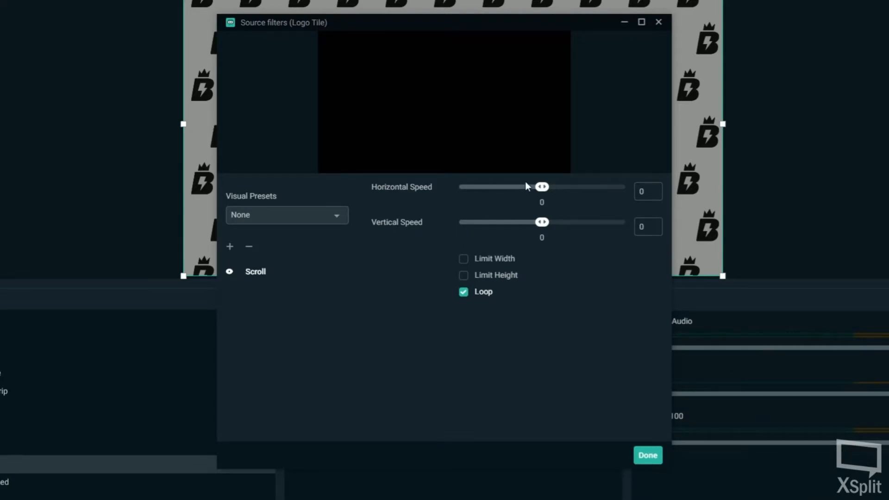
Set the Scroll filter to horizontal speed -88 and vertical speed 66, then finish
drag(542, 186, 548, 186)
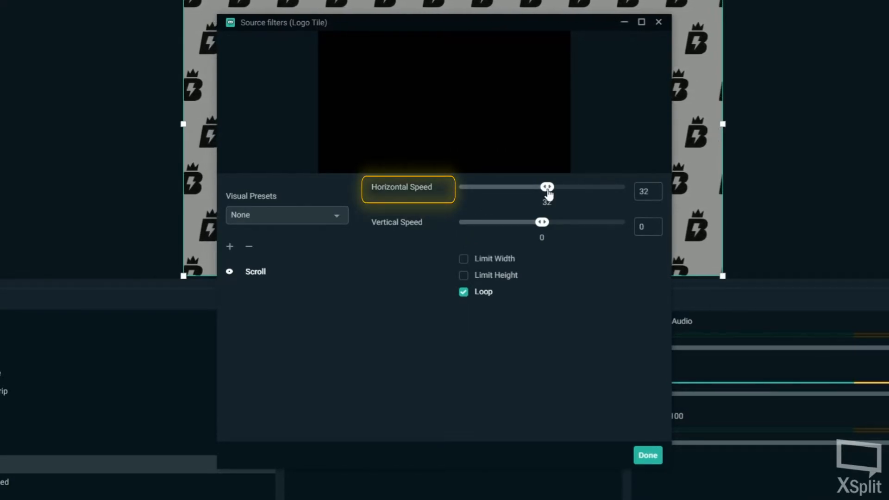
drag(547, 186, 550, 186)
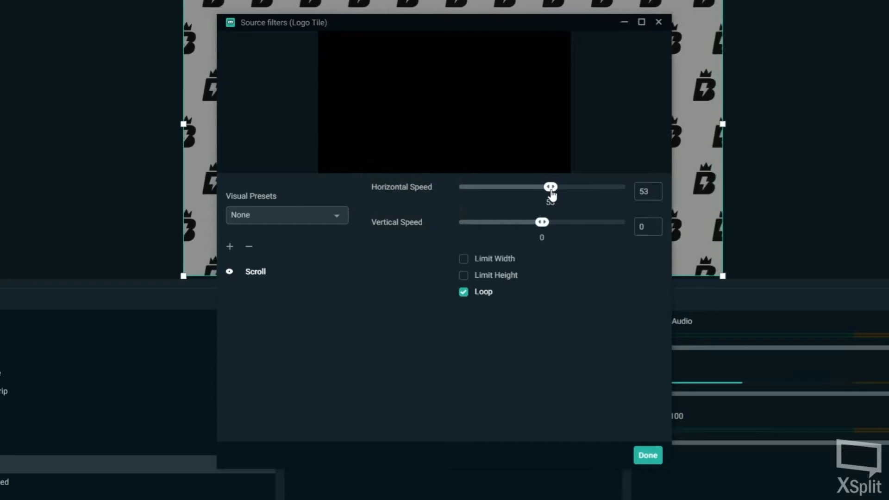
drag(551, 187, 522, 186)
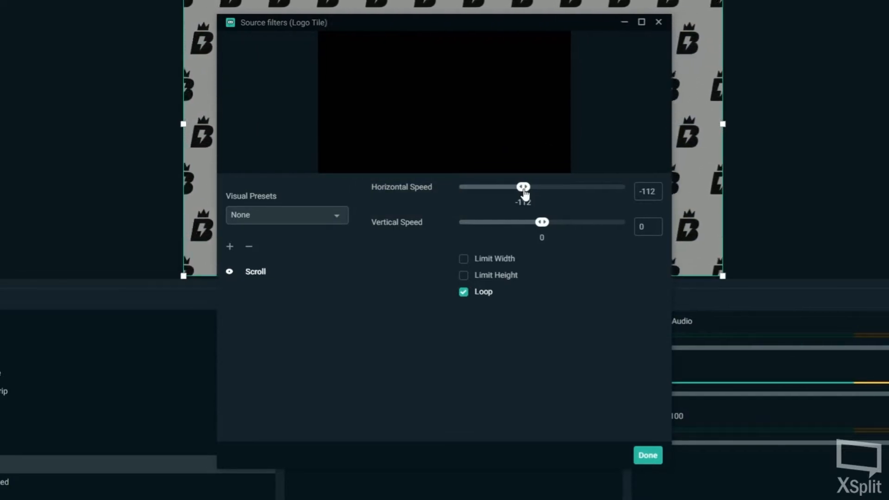
drag(521, 186, 527, 186)
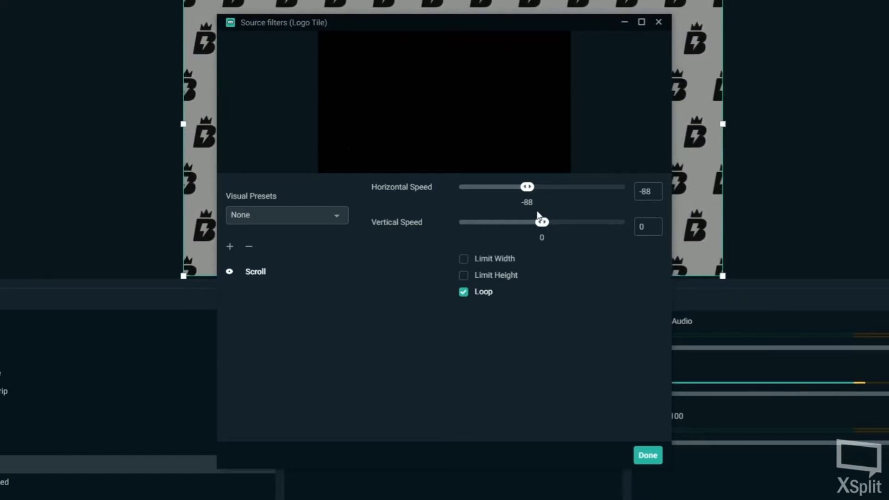
drag(542, 221, 552, 221)
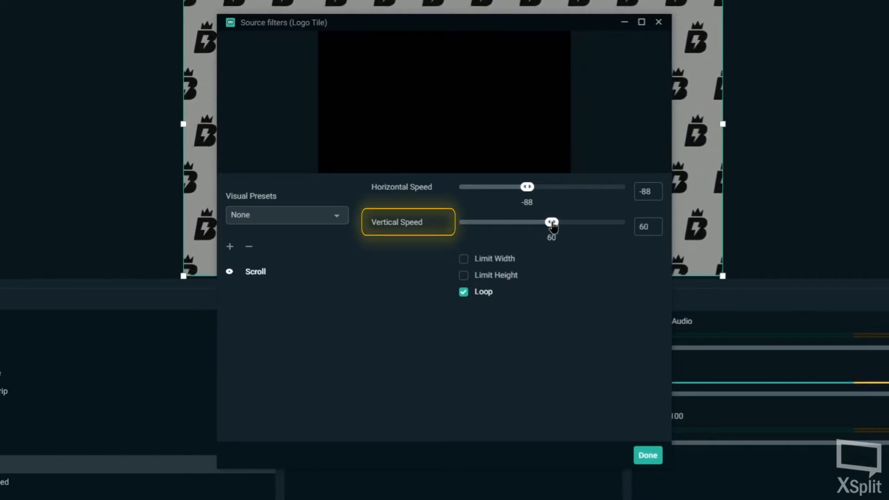
drag(550, 221, 553, 222)
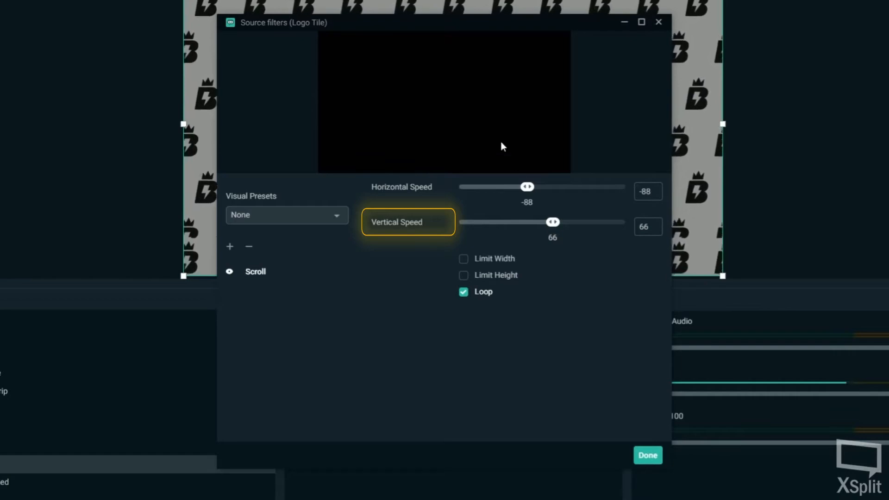
click(647, 455)
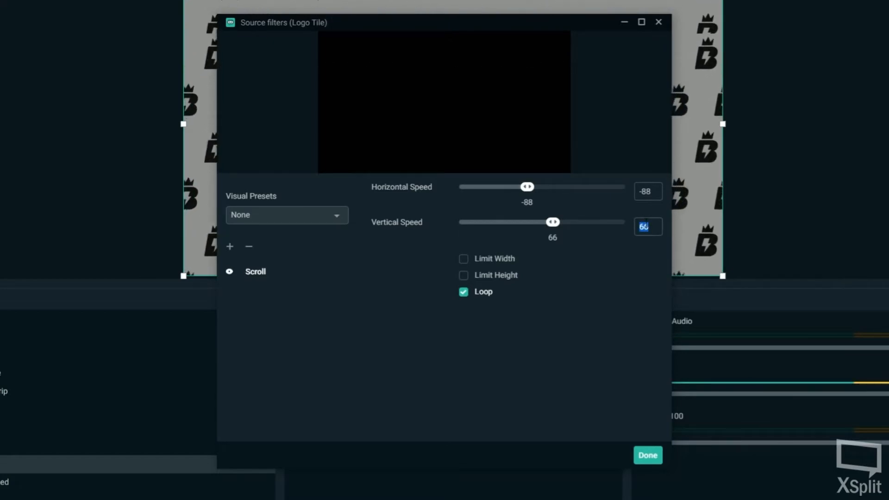
click(647, 455)
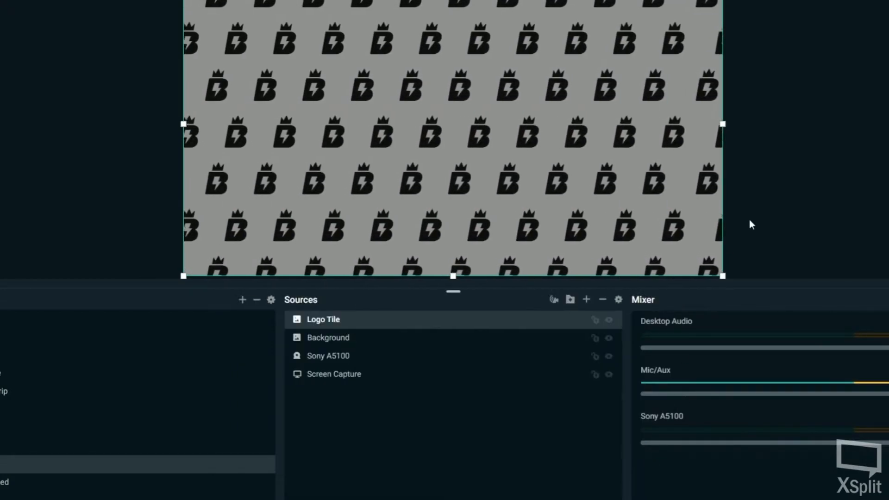